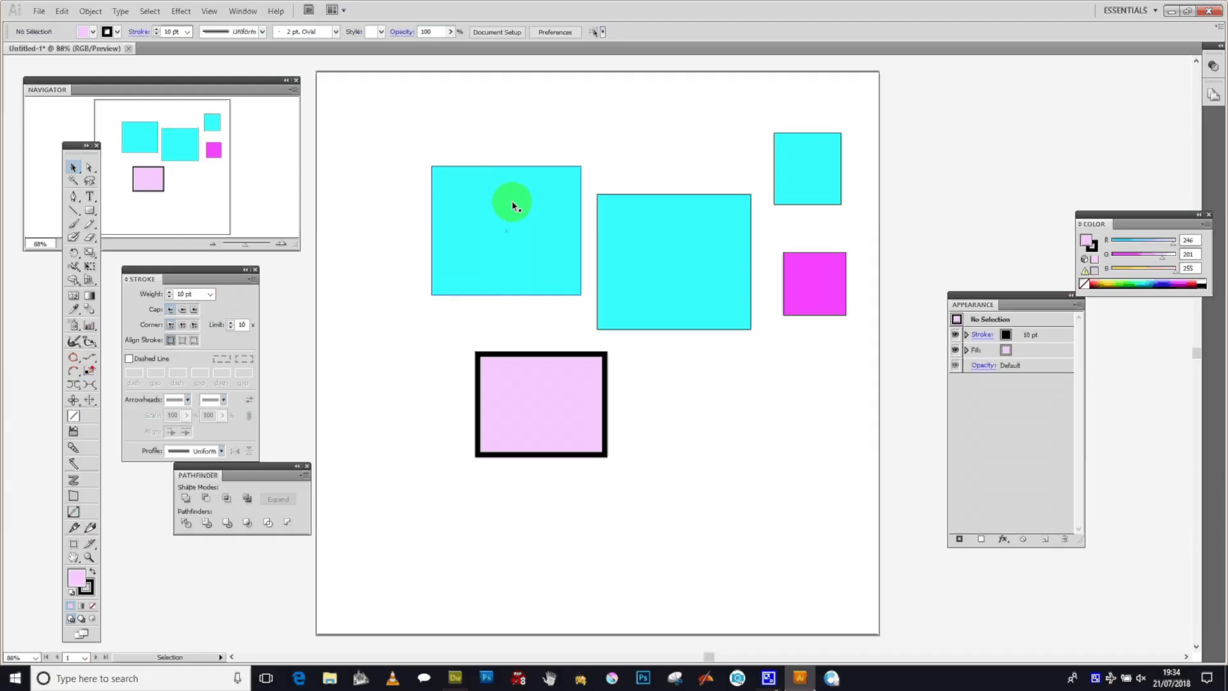
Step: Select the central cyan rectangle and add a second rectangle to the selection
{"action": "left_click", "coordinate": [673, 260]}
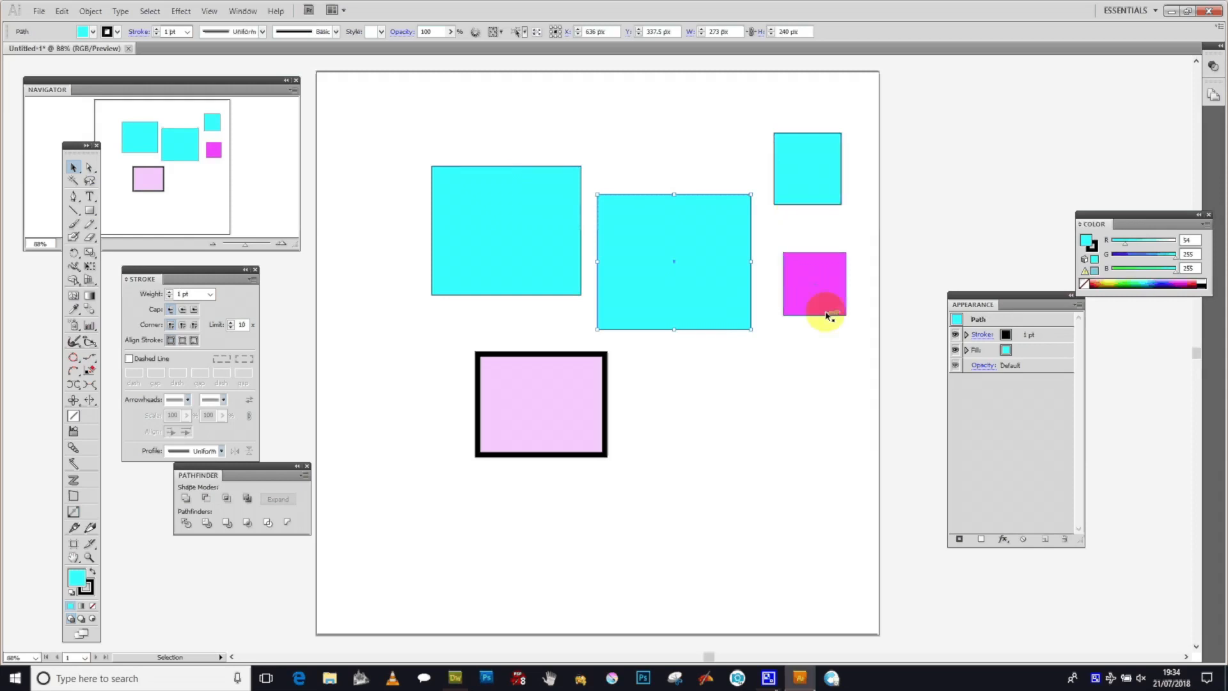
{"action": "left_click", "coordinate": [771, 482]}
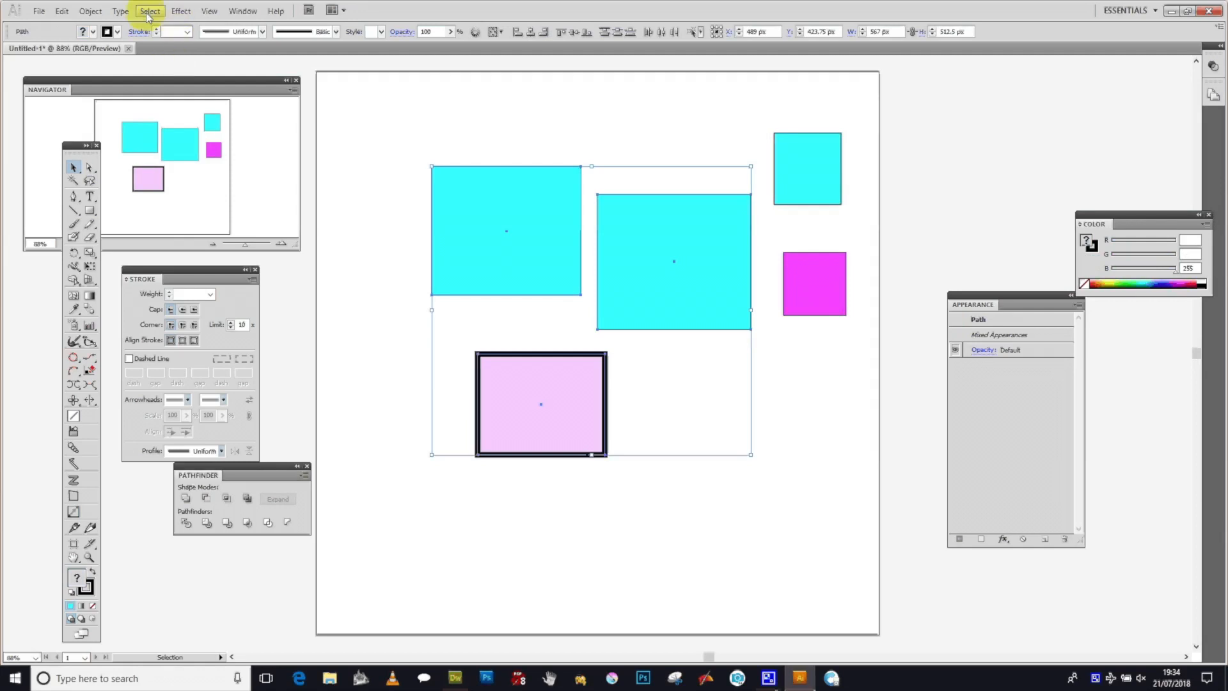
Step: Save the selected cyan and pink rectangles as a saved selection named Selection 1
{"action": "left_click", "coordinate": [148, 10]}
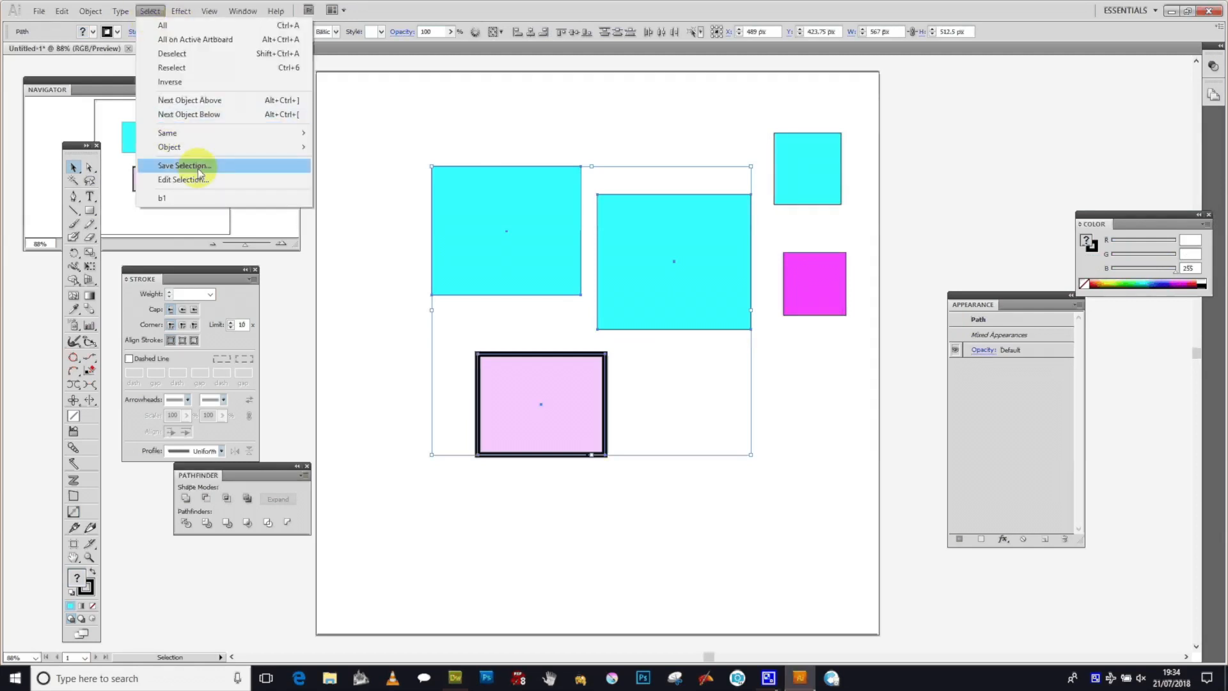
{"action": "left_click", "coordinate": [184, 165]}
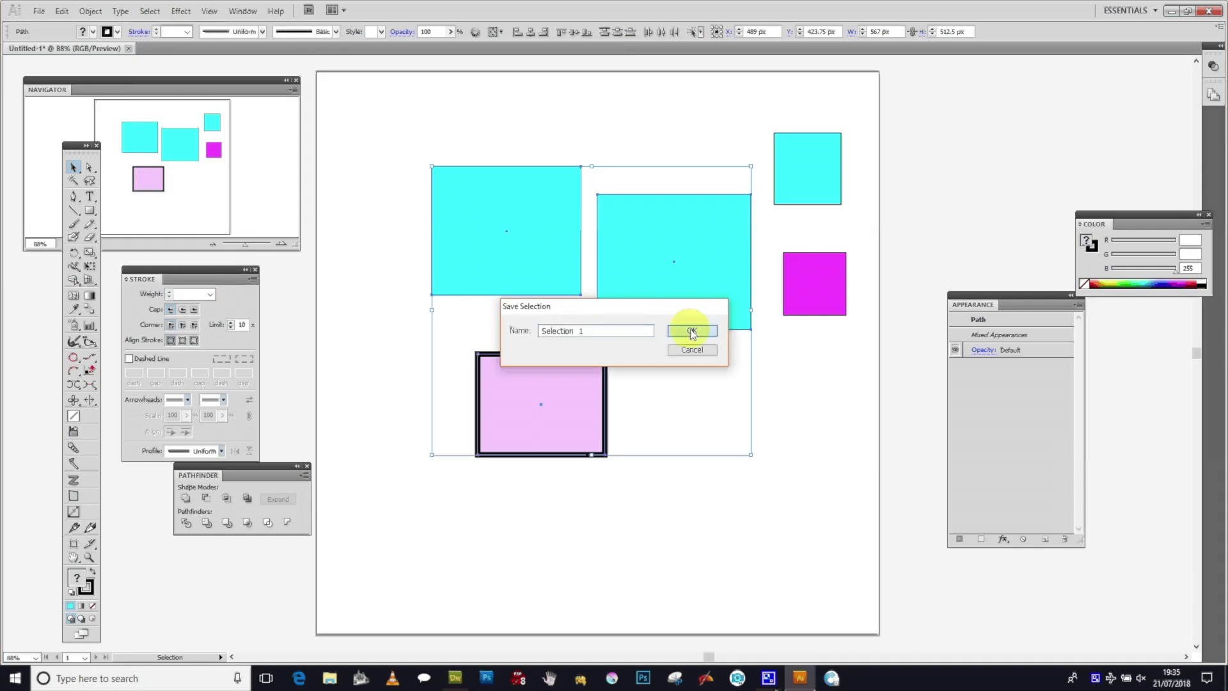
{"action": "left_click", "coordinate": [691, 330]}
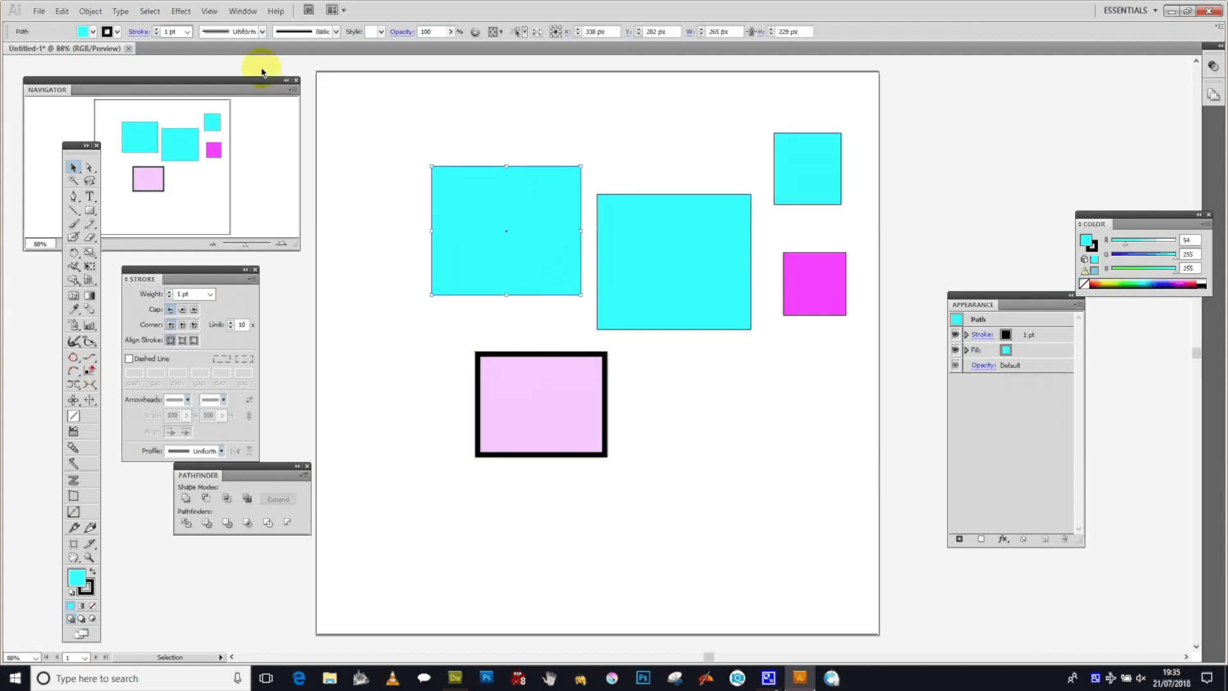
Step: Recall Selection 1, then drop the pink rectangle so only the two cyan rectangles stay selected
{"action": "left_click", "coordinate": [148, 10]}
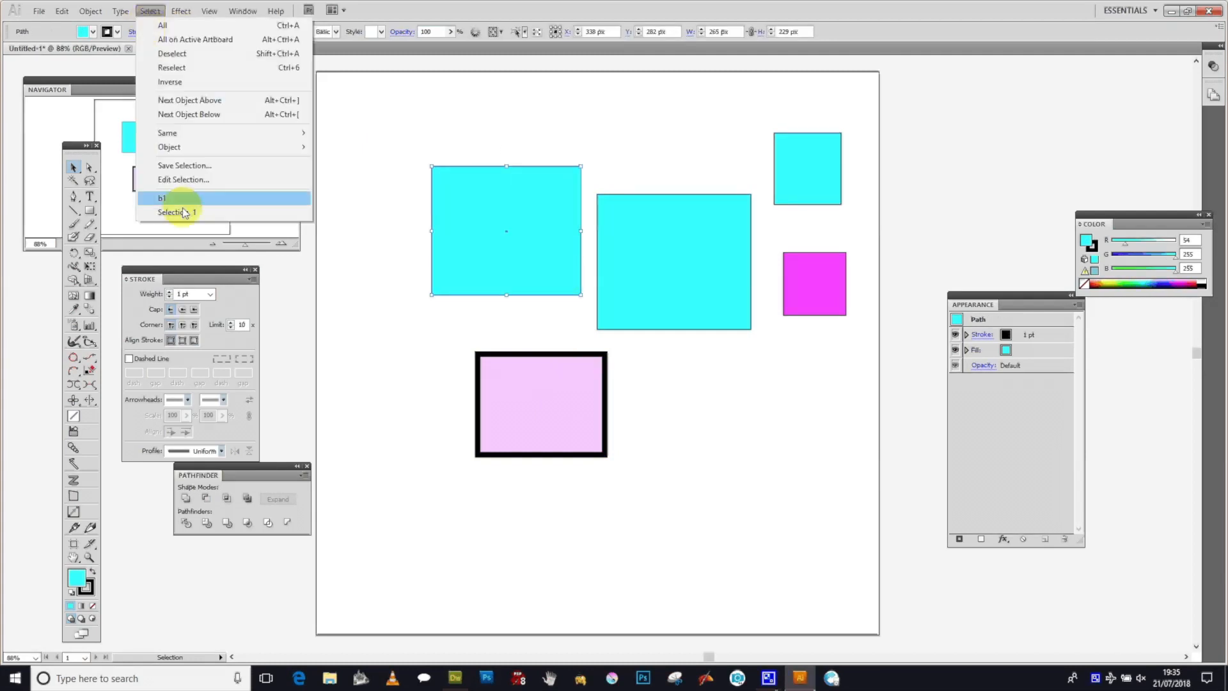
{"action": "left_click", "coordinate": [162, 197]}
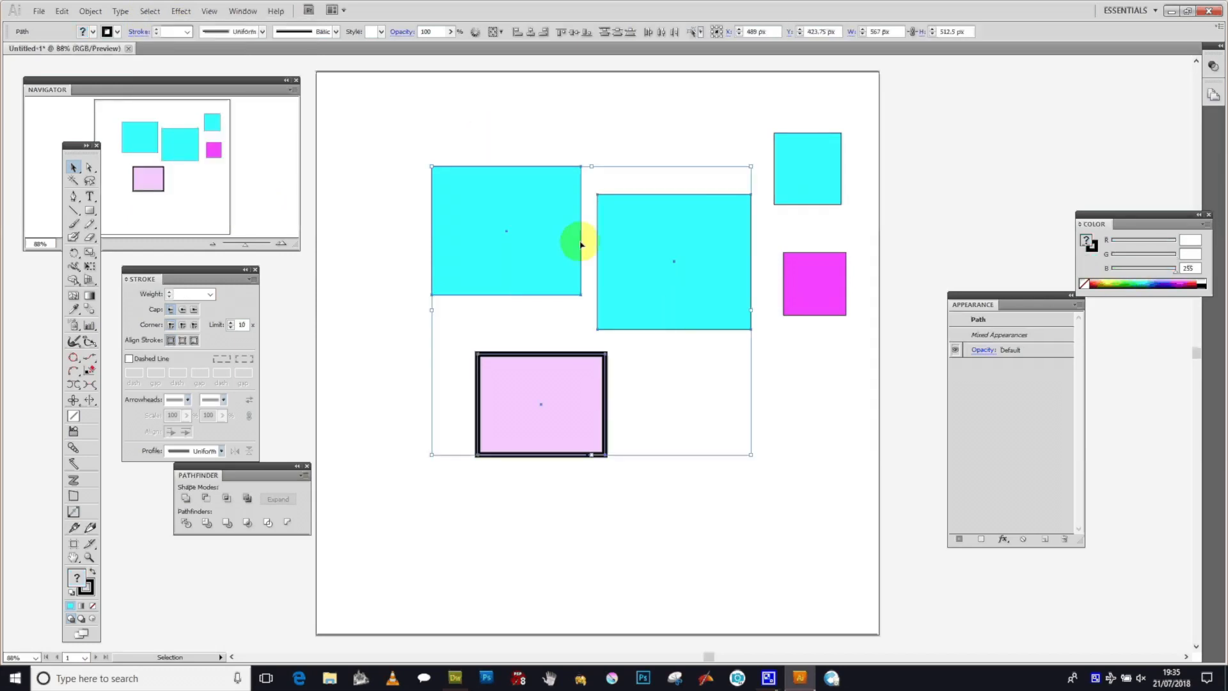
{"action": "left_click", "coordinate": [437, 133]}
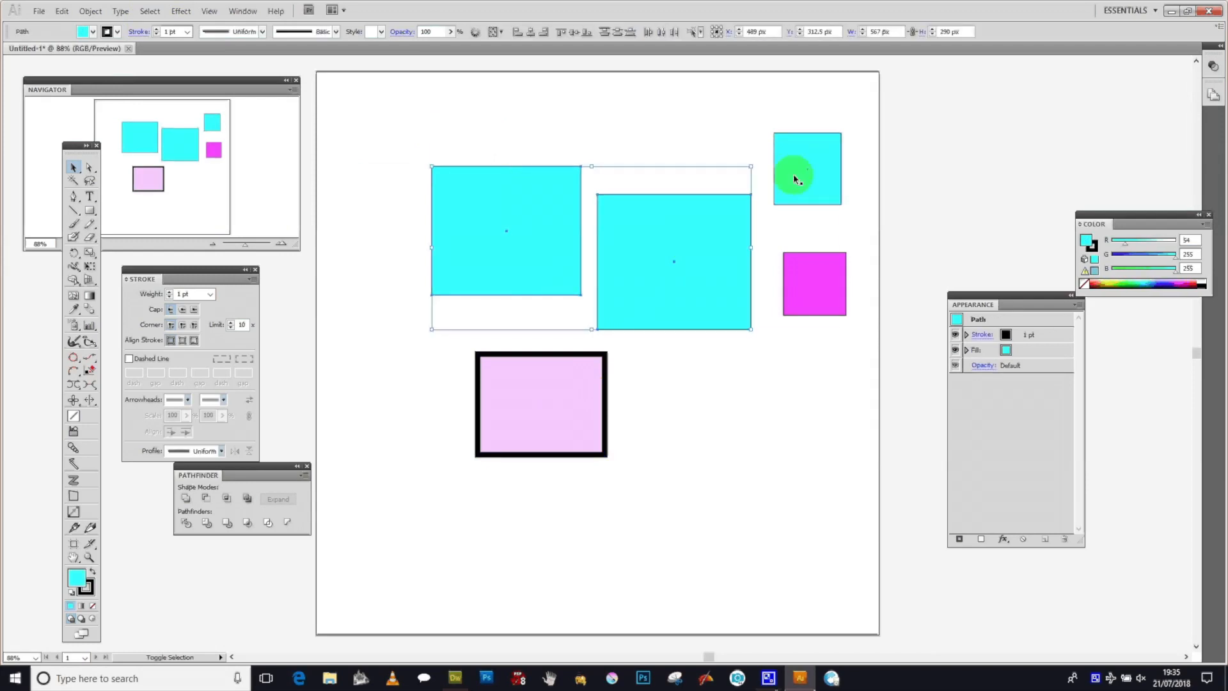
Step: Add the small cyan square and save the three cyan shapes as Selection 2
{"action": "left_click", "coordinate": [149, 11]}
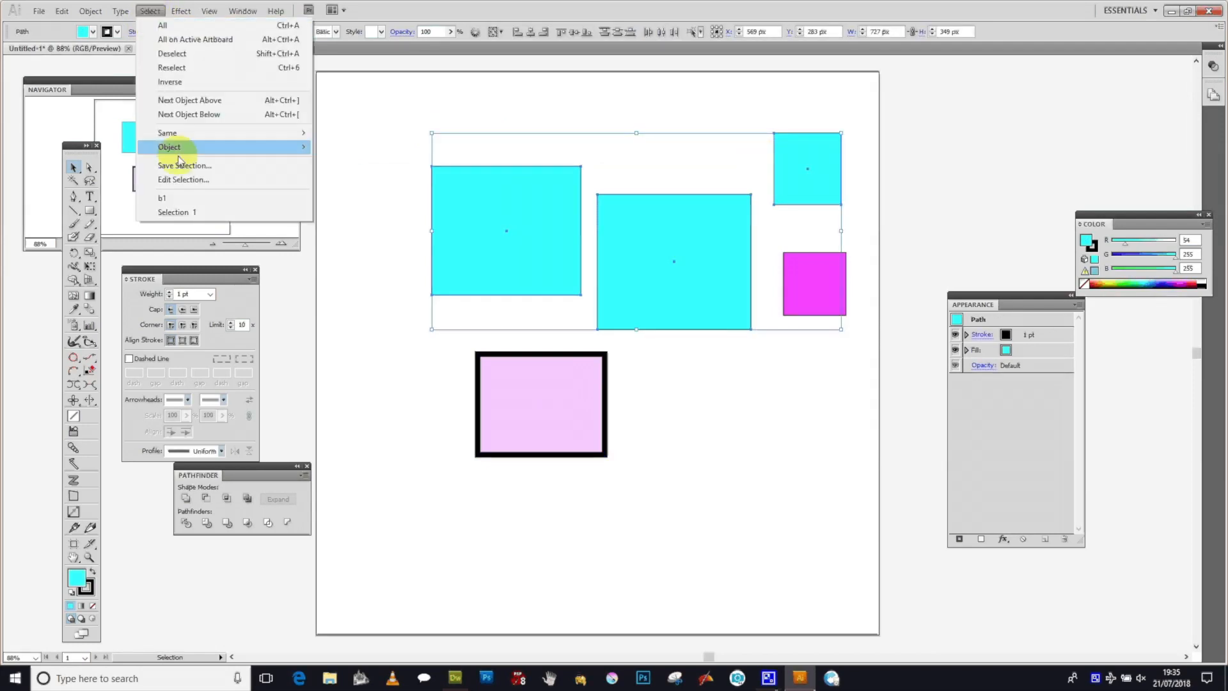
{"action": "mouse_move", "coordinate": [184, 165]}
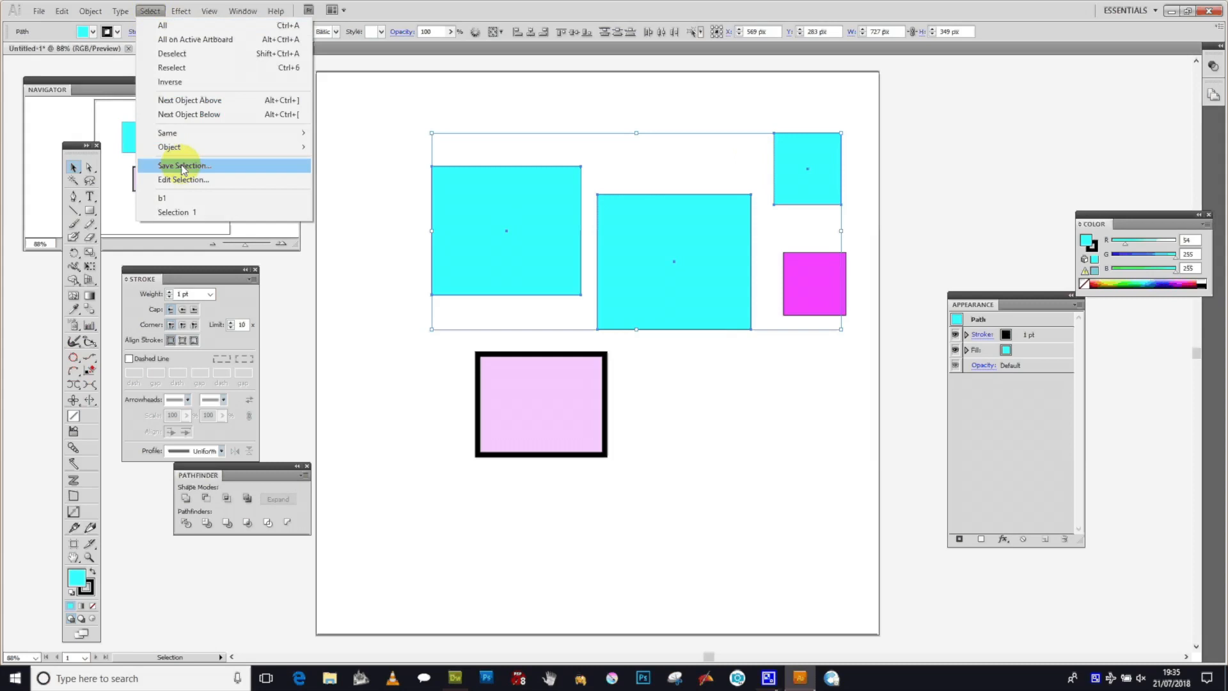
{"action": "left_click", "coordinate": [182, 165]}
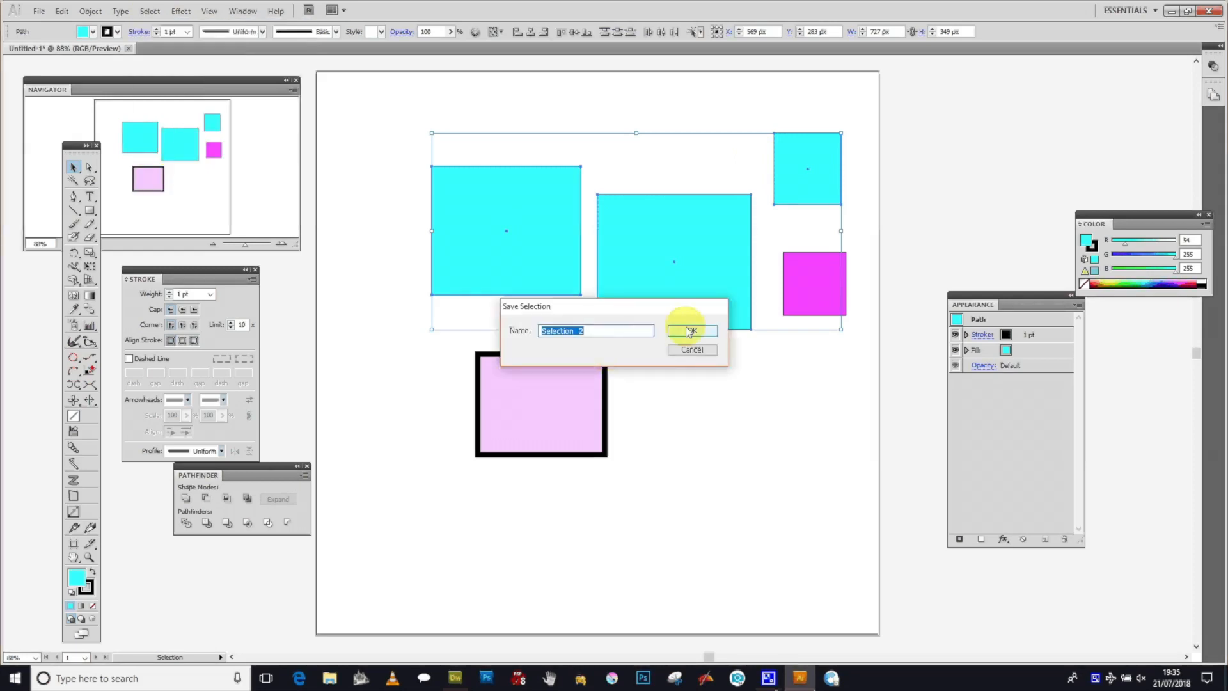
{"action": "left_click", "coordinate": [690, 330]}
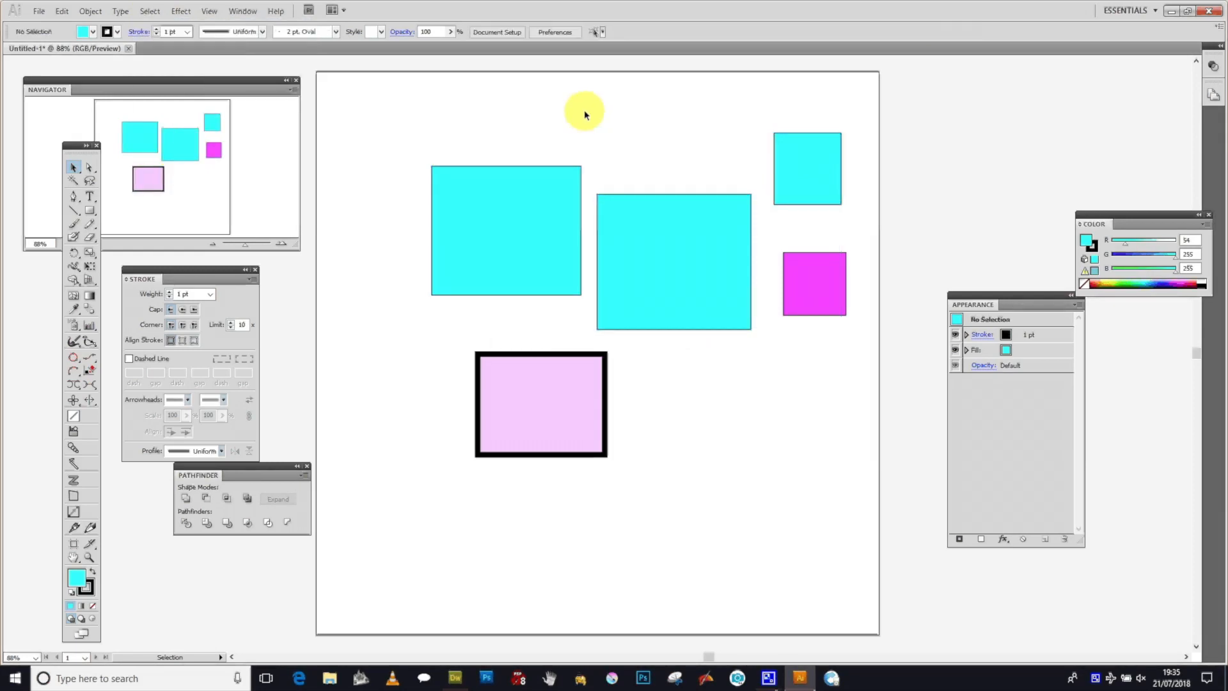
Step: Clear the selection and remove the small cyan square from the artboard
{"action": "left_click", "coordinate": [148, 11]}
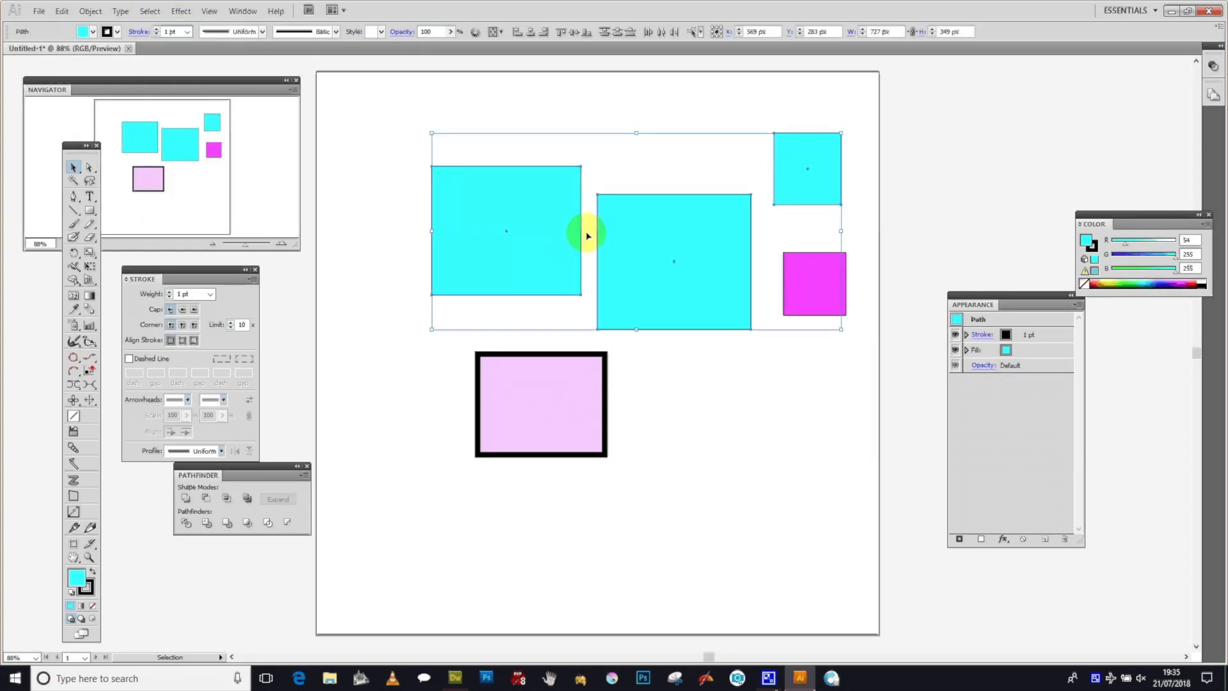
{"action": "mouse_move", "coordinate": [450, 140]}
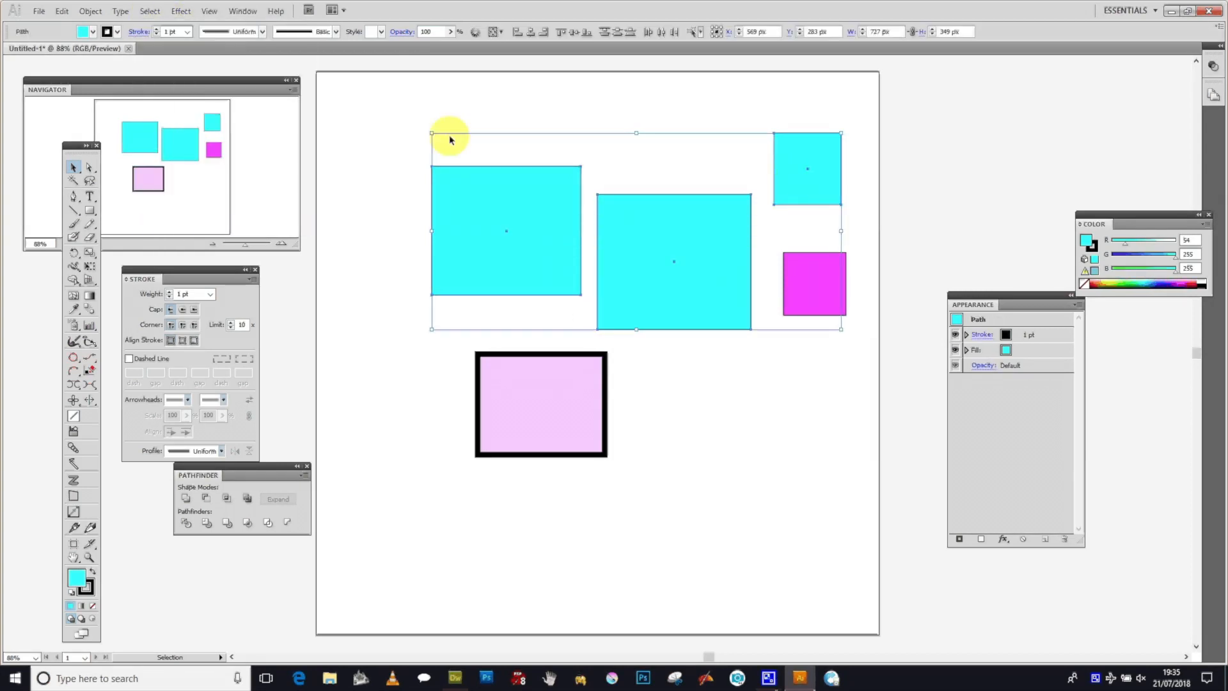
{"action": "left_click", "coordinate": [807, 169]}
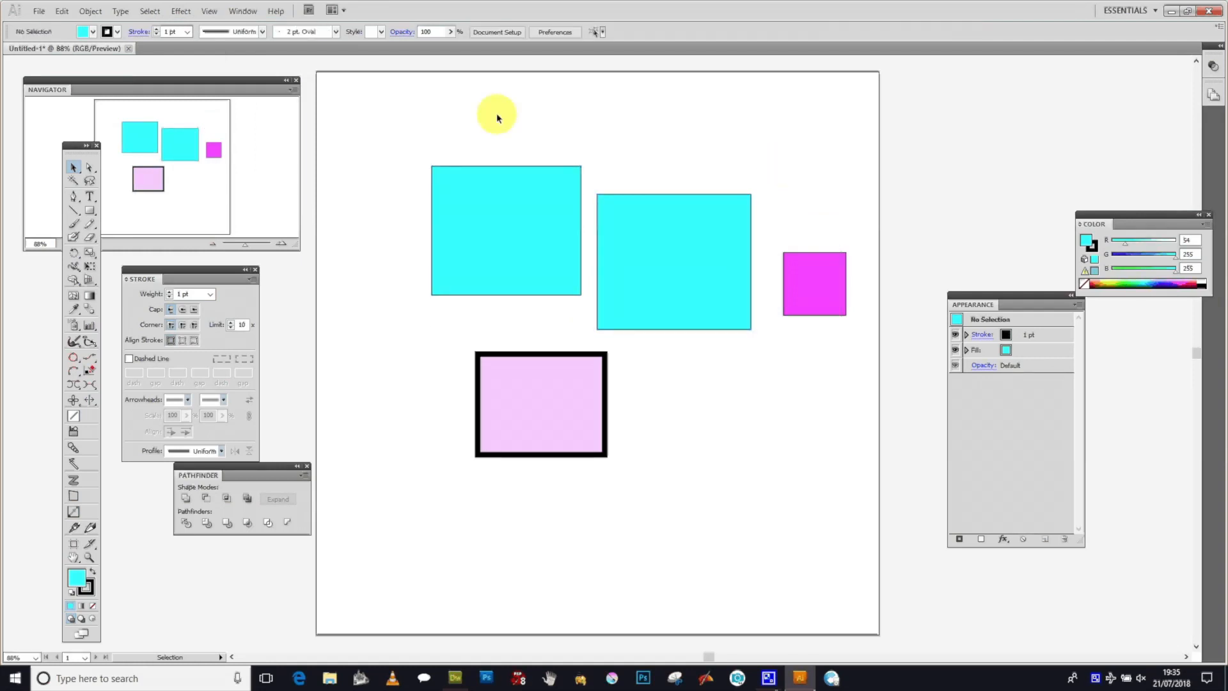
Step: Recall Selection 2, which now selects only the two remaining large cyan rectangles
{"action": "left_click", "coordinate": [148, 11]}
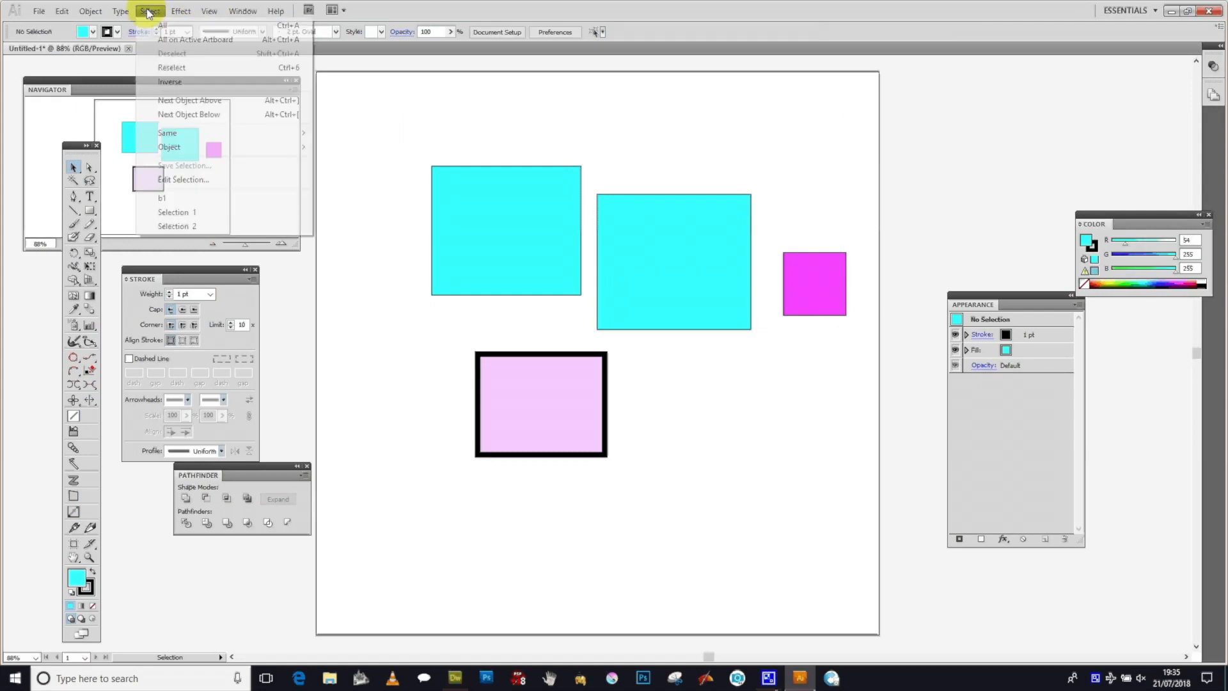
{"action": "left_click", "coordinate": [177, 225]}
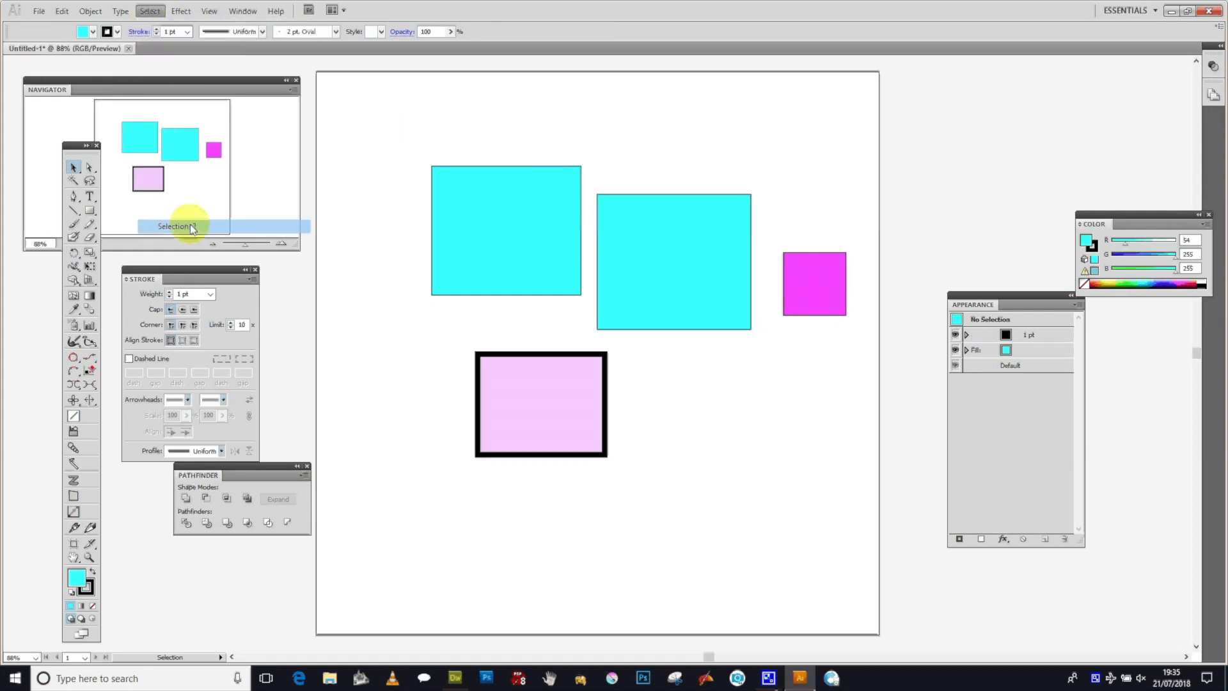
{"action": "left_click", "coordinate": [506, 231]}
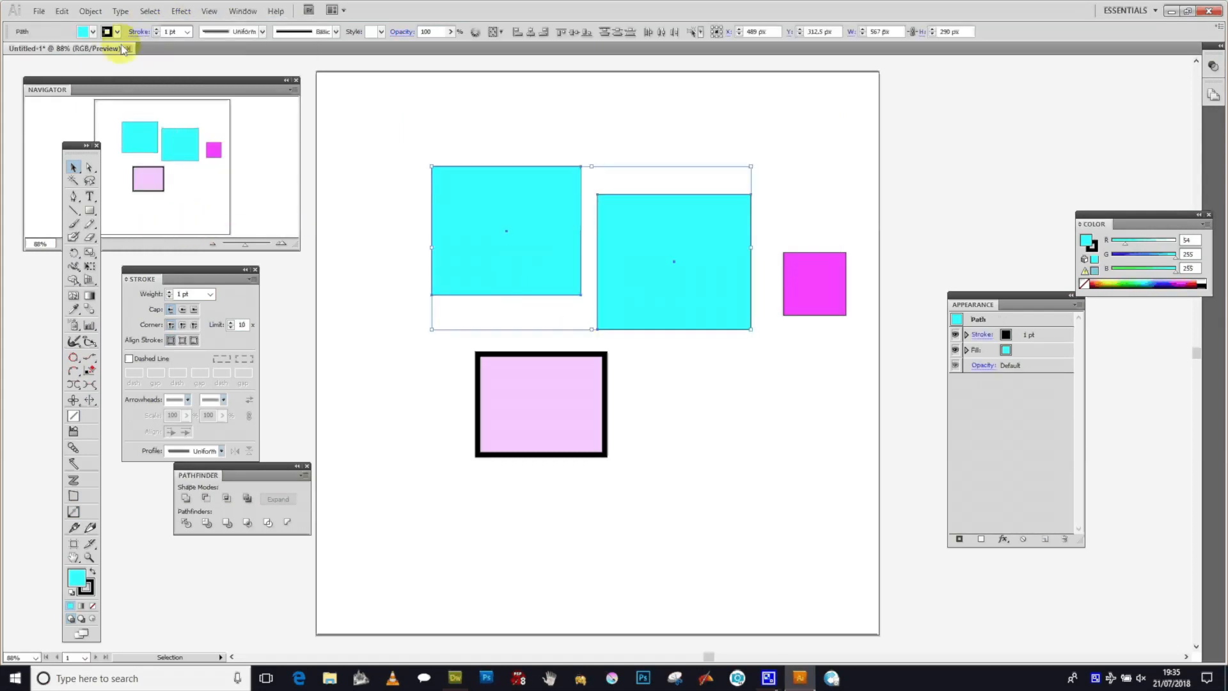
{"action": "left_click", "coordinate": [149, 11]}
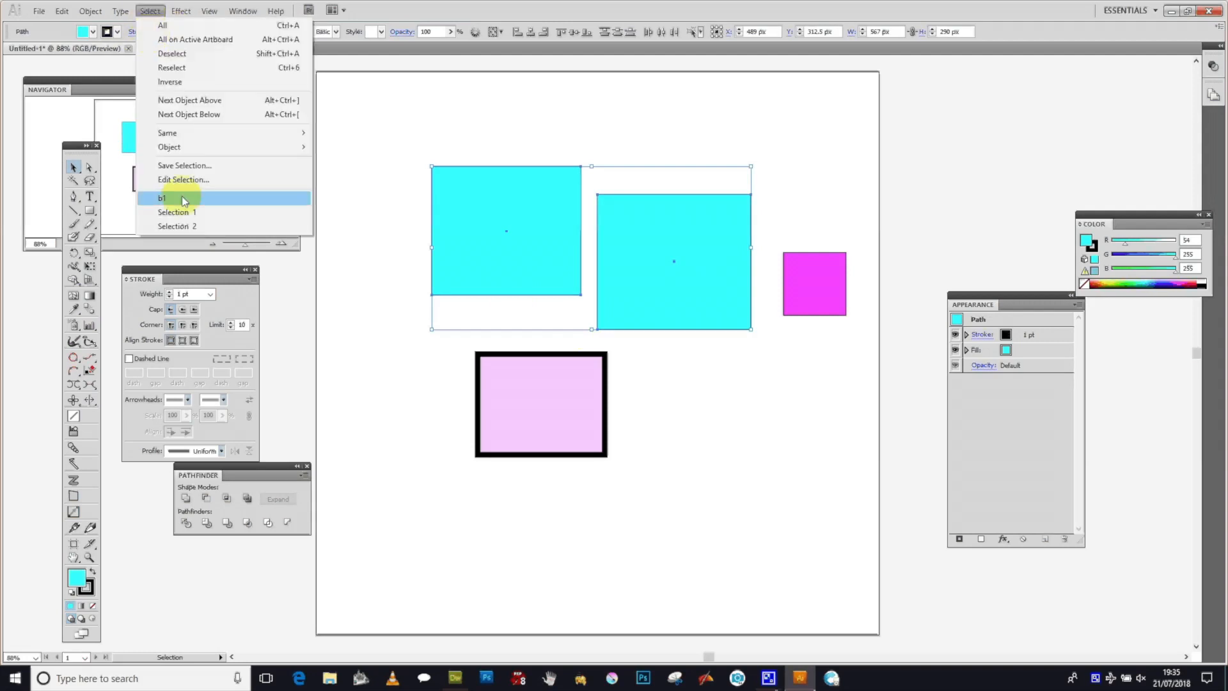
{"action": "left_click", "coordinate": [183, 179]}
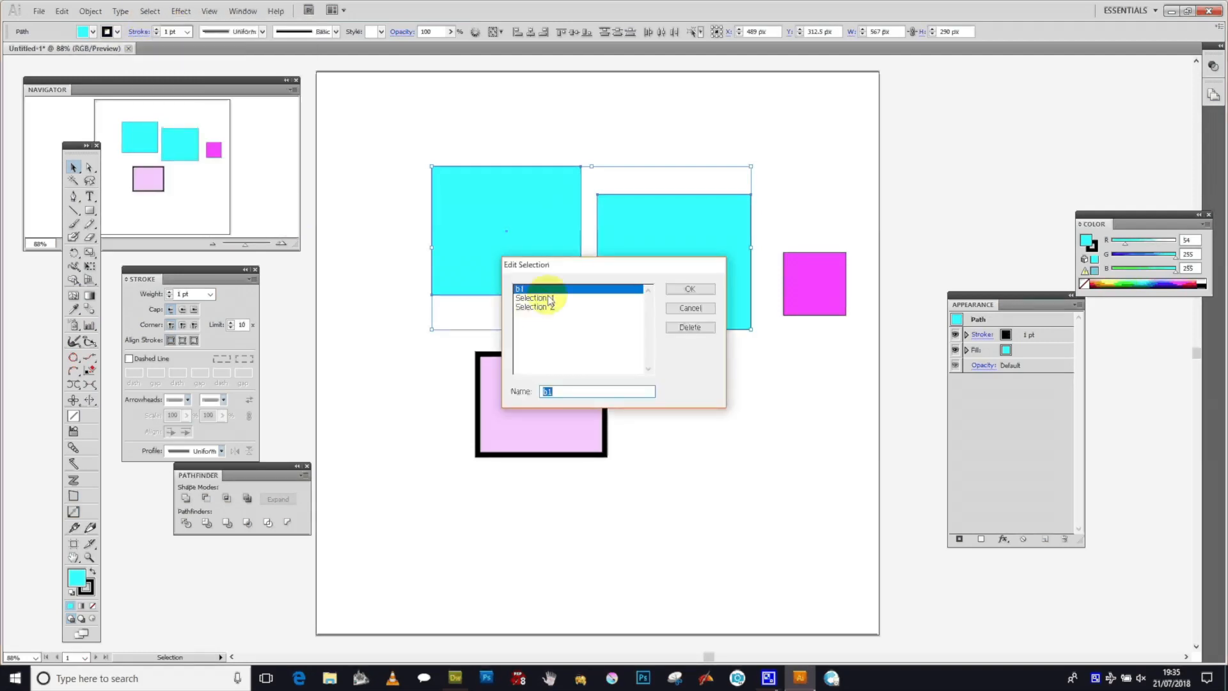
{"action": "left_click", "coordinate": [534, 298]}
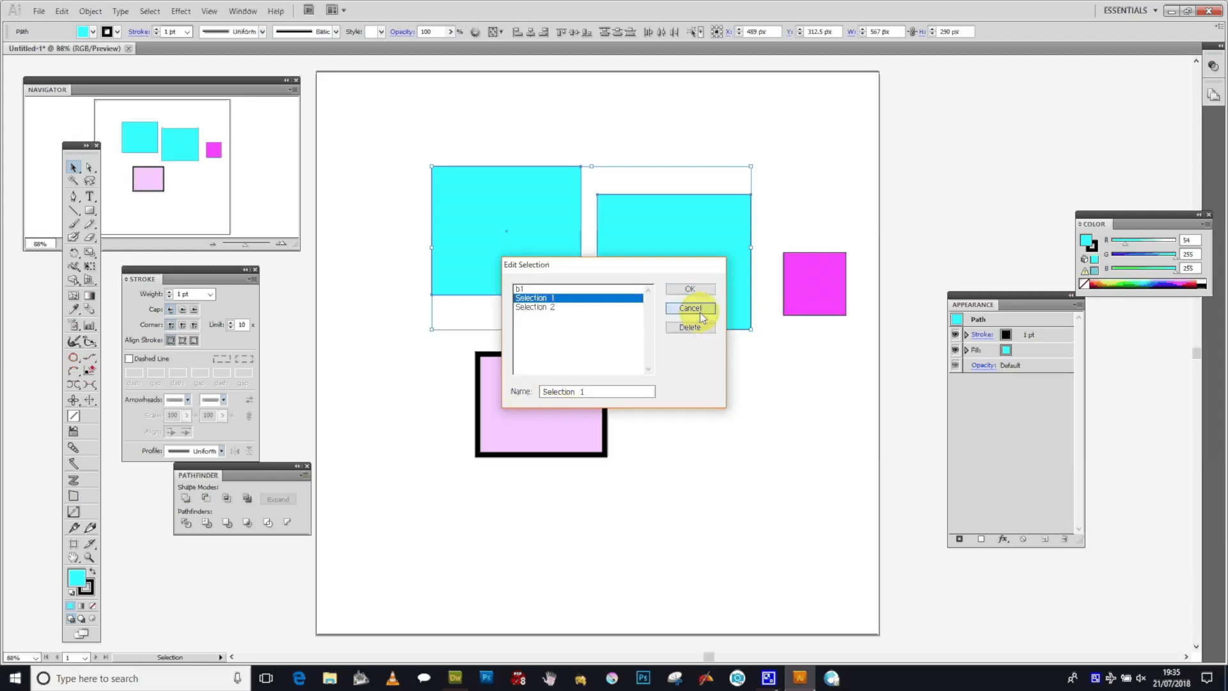
{"action": "left_click", "coordinate": [690, 307]}
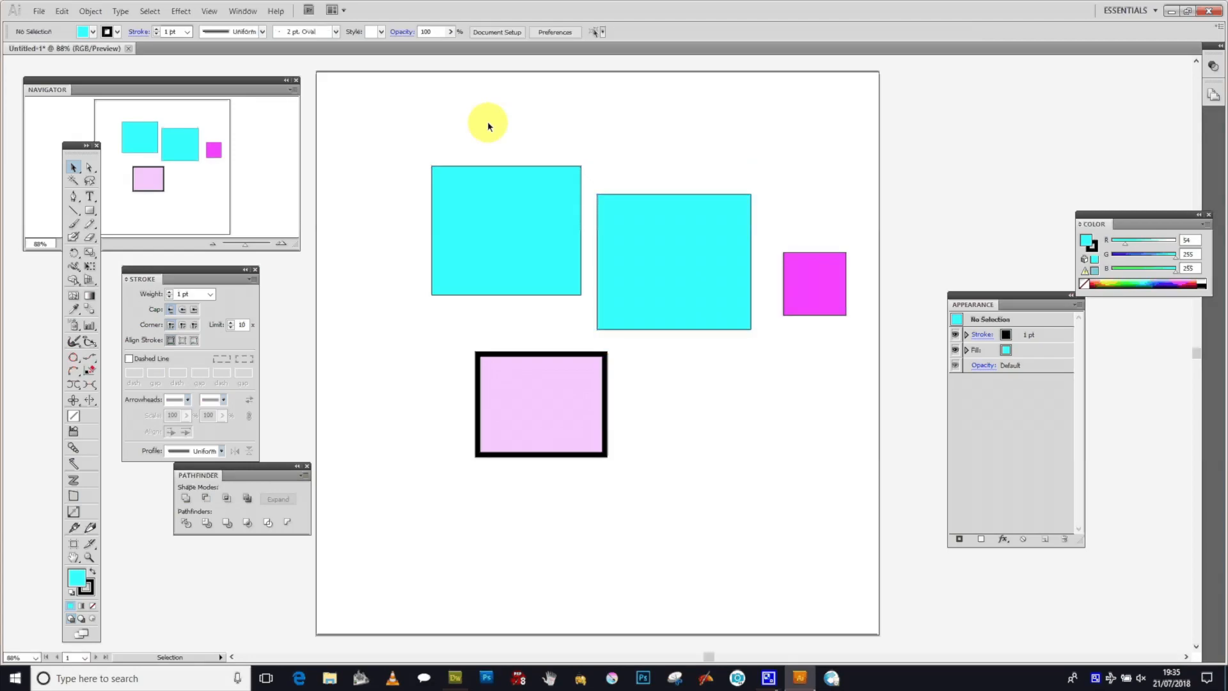